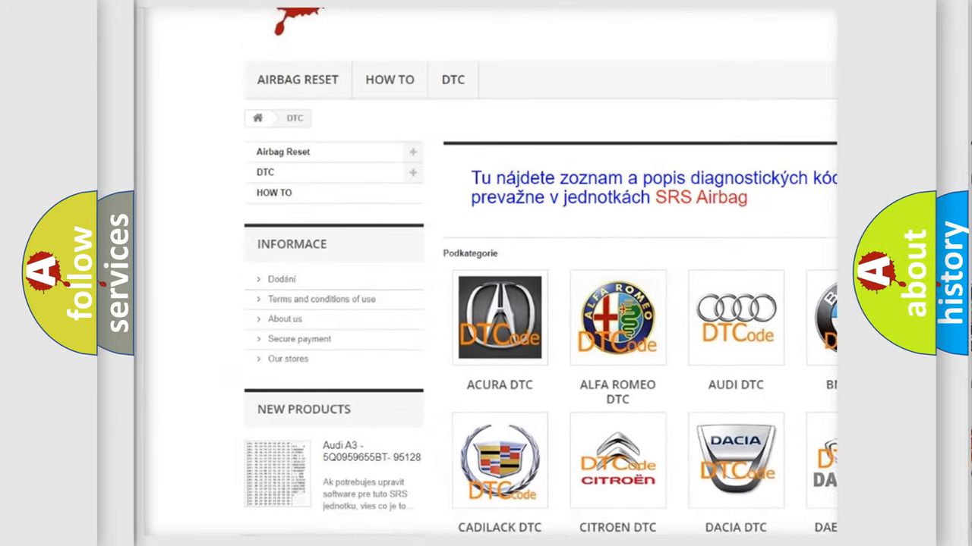
scroll("down", 3)
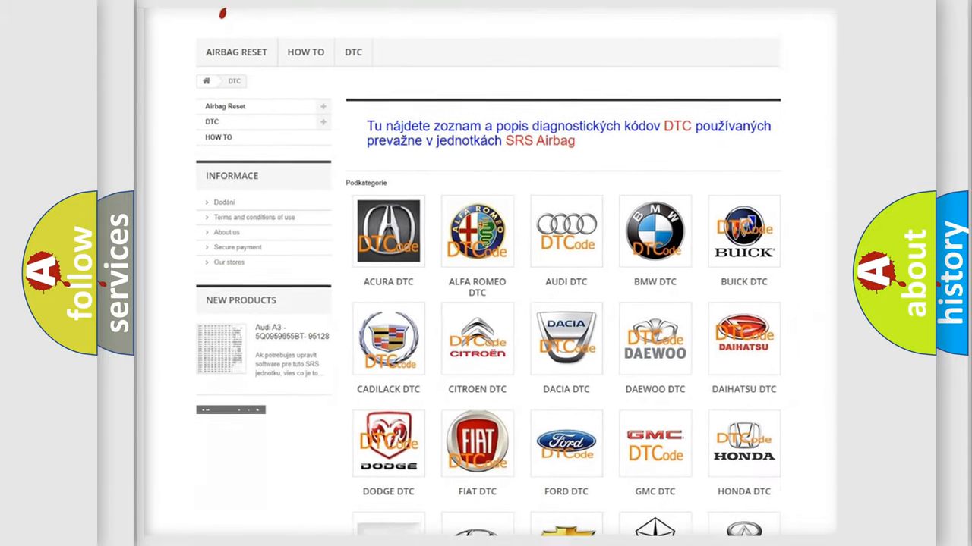
scroll("down", 3)
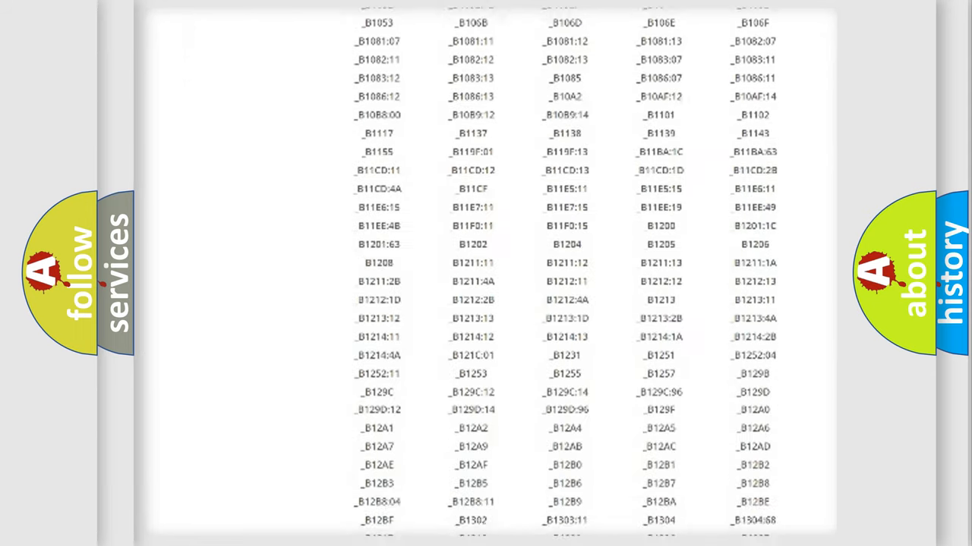
scroll("down", 3)
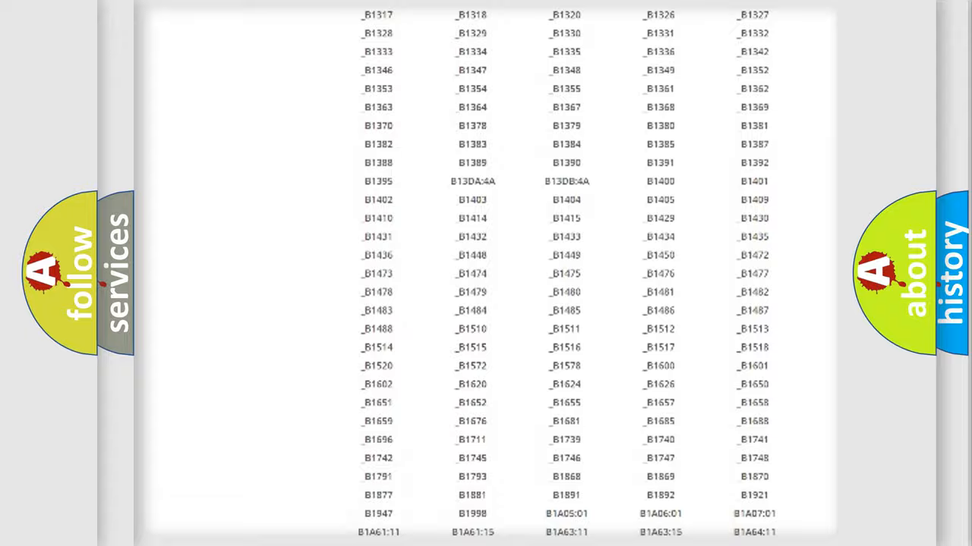